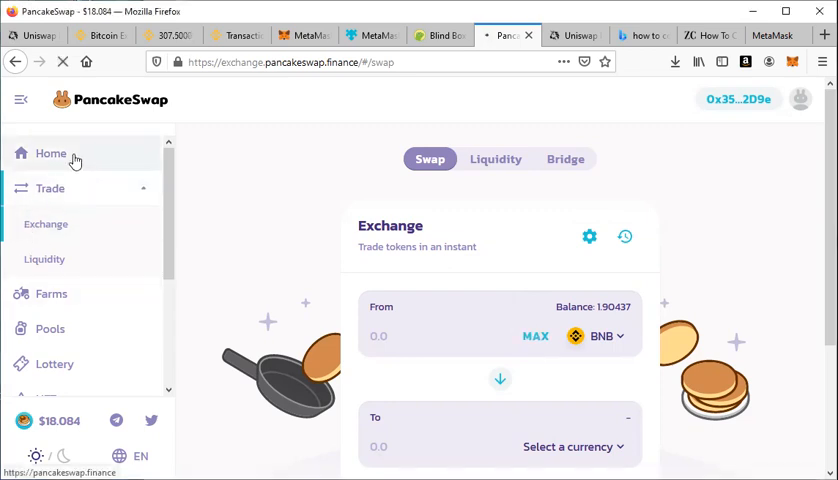
# Leave the exchange page and return to PancakeSwap's home page.
pyautogui.click(50, 153)
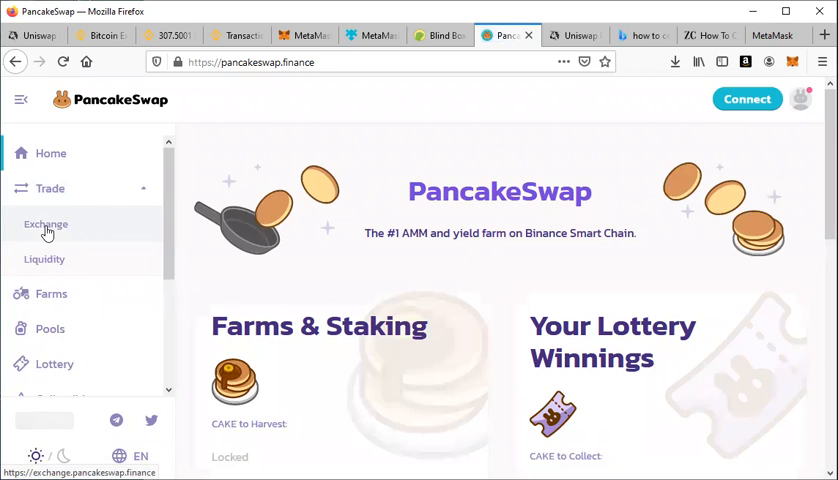
pyautogui.moveTo(45, 177)
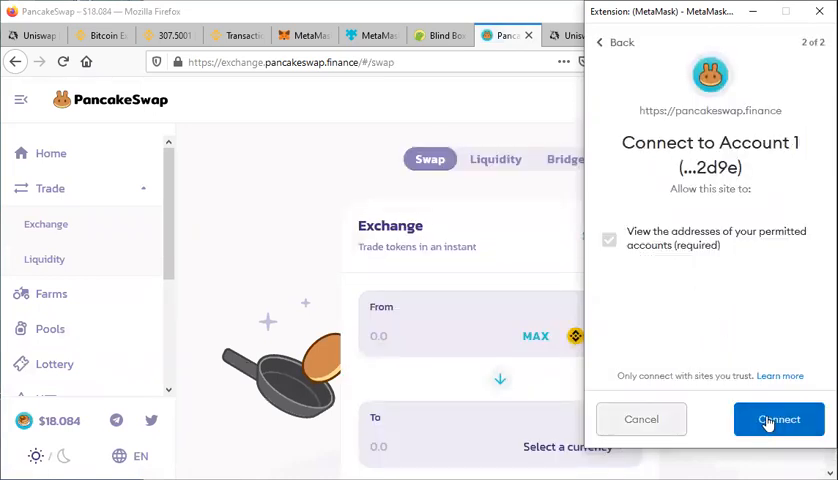
# Approve MetaMask Account 1's connection to PancakeSwap.
pyautogui.click(779, 419)
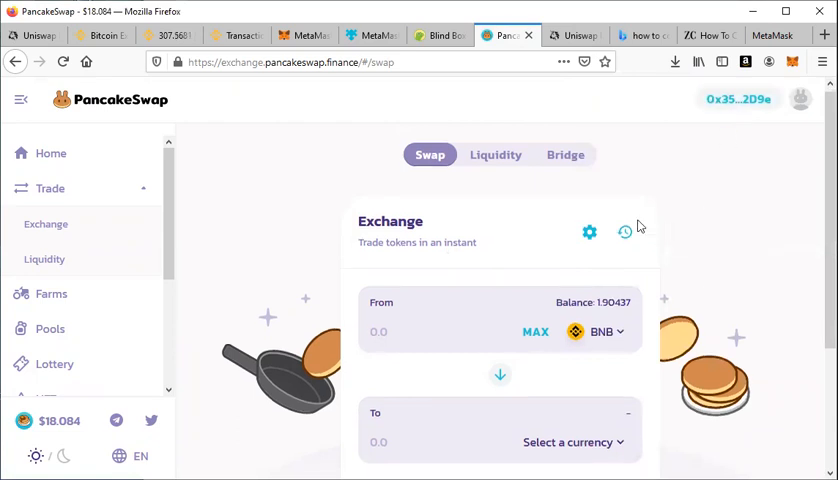
pyautogui.scroll(-3)
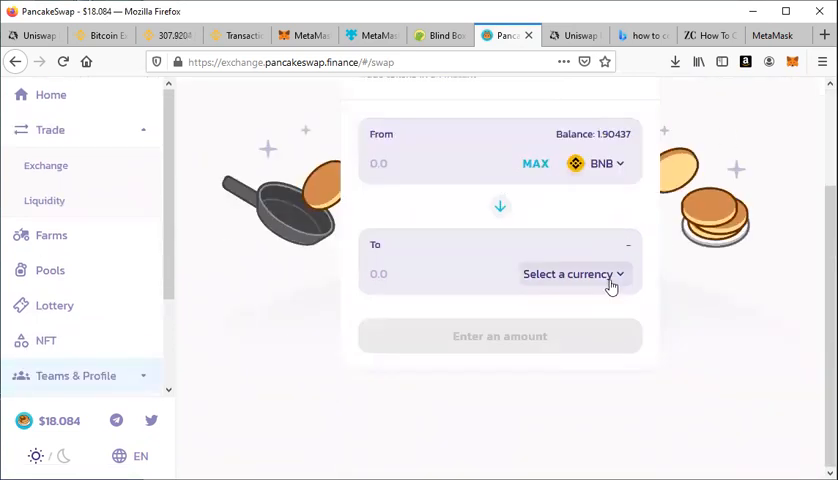
pyautogui.click(573, 273)
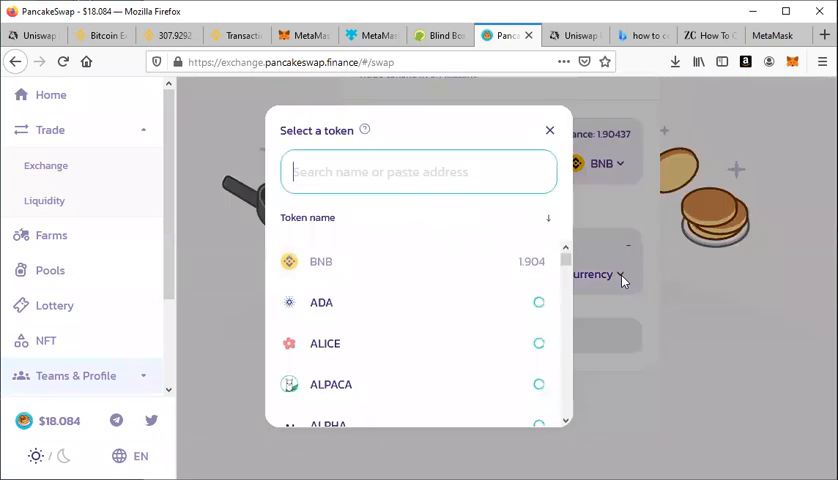
pyautogui.moveTo(394, 362)
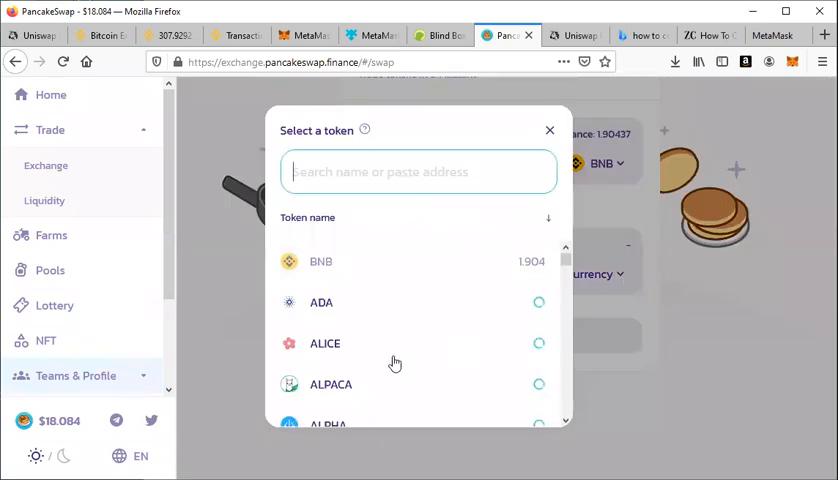
pyautogui.scroll(-3)
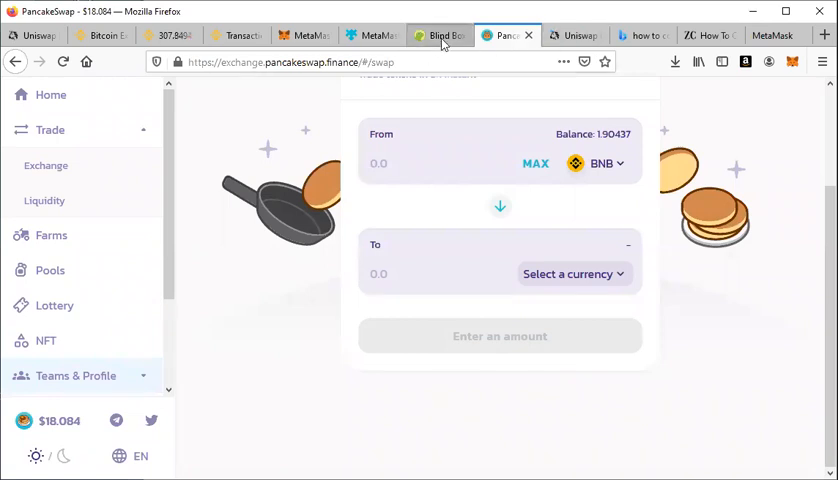
# Search CoinGecko for 'kid', open KickPad (KPAD), and copy its contract address.
pyautogui.click(438, 35)
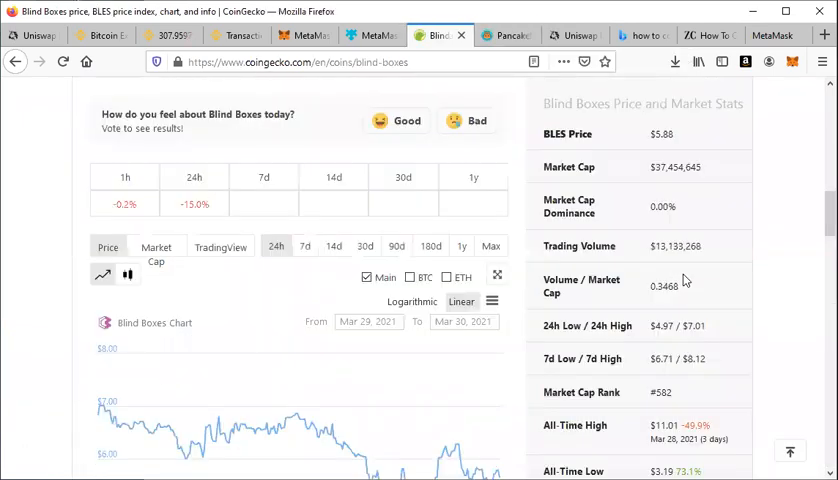
pyautogui.scroll(3)
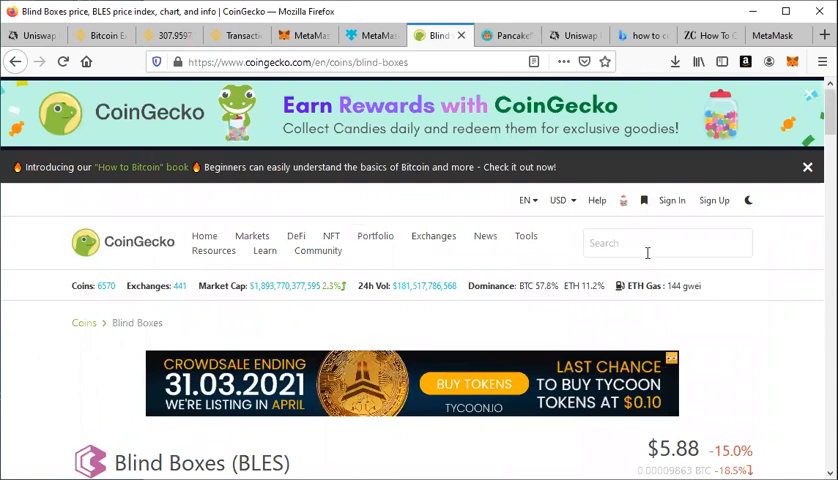
pyautogui.click(667, 242)
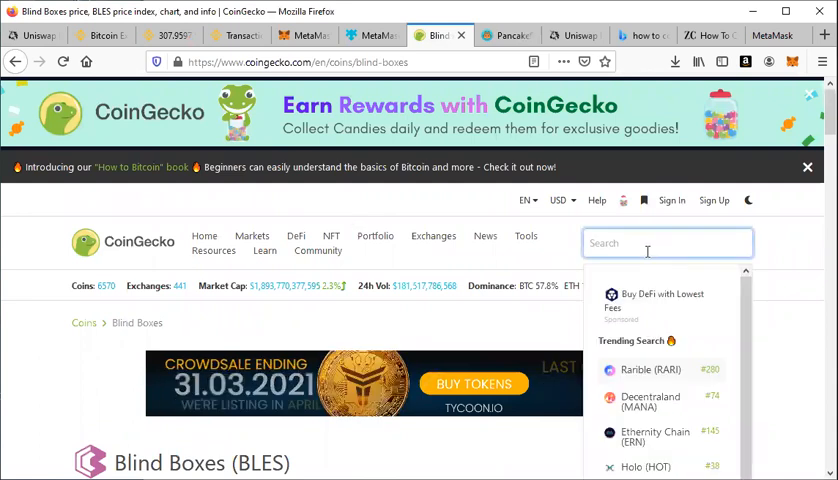
pyautogui.write('kid')
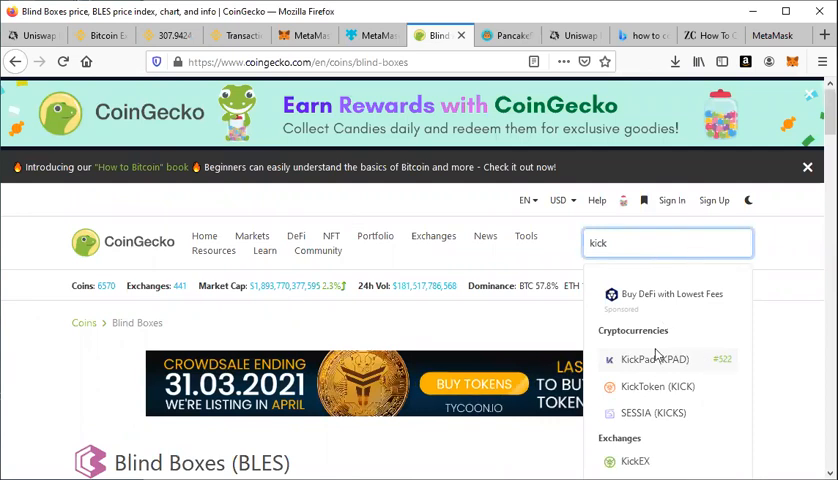
pyautogui.click(650, 359)
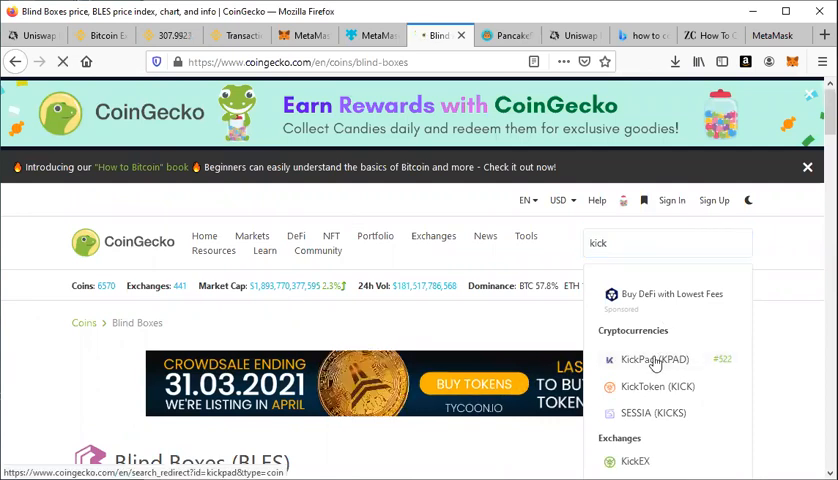
pyautogui.click(652, 358)
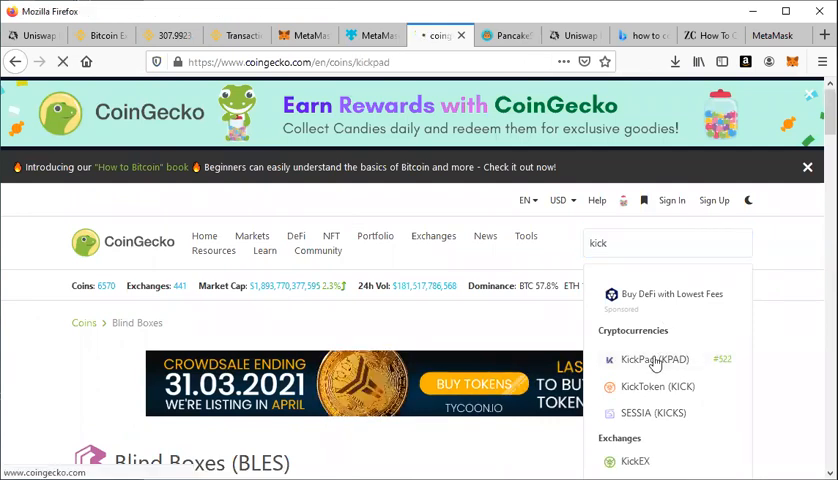
pyautogui.click(652, 359)
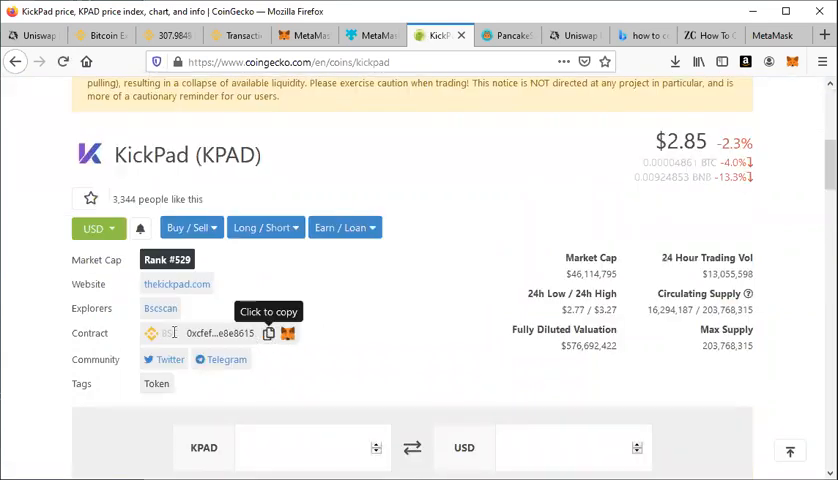
pyautogui.click(268, 333)
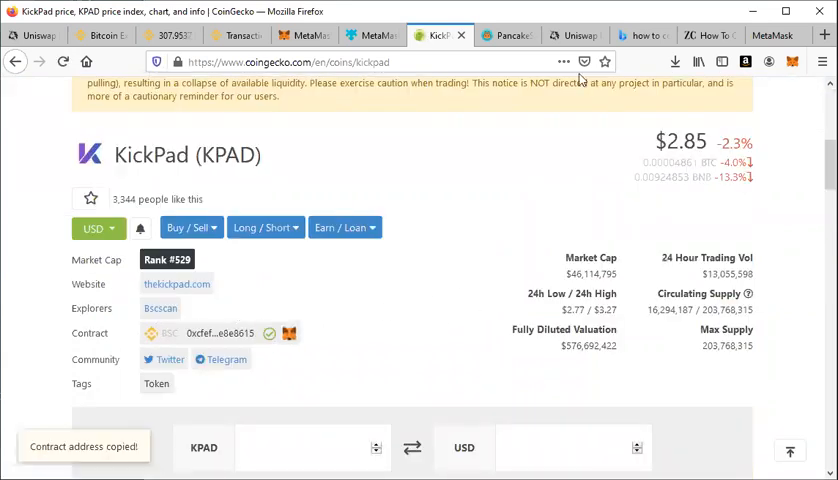
pyautogui.click(507, 35)
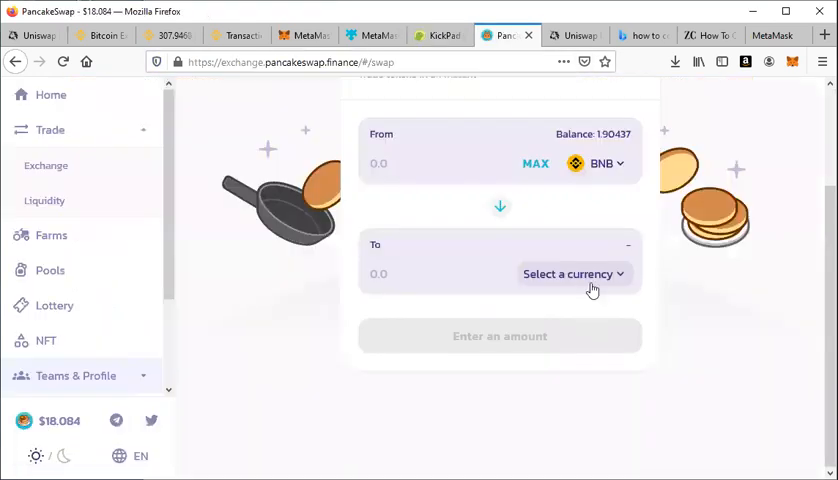
# Paste the KPAD contract address into the token search and select KPAD to receive.
pyautogui.click(573, 273)
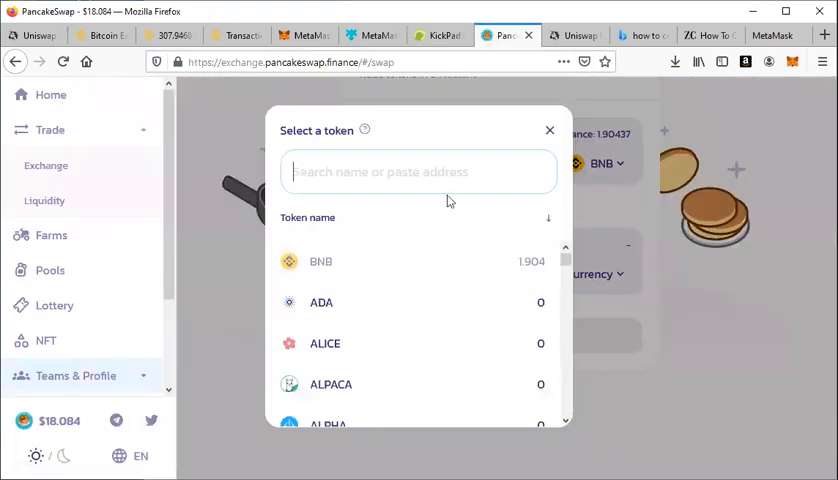
pyautogui.click(418, 171)
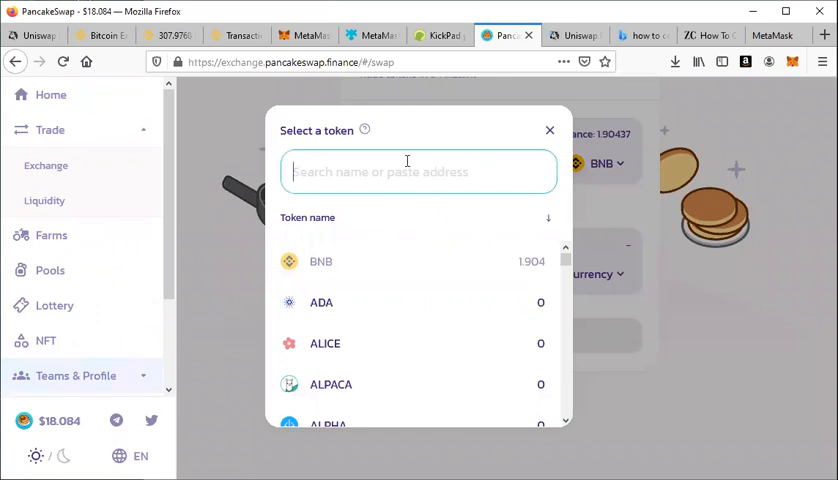
pyautogui.write('kick')
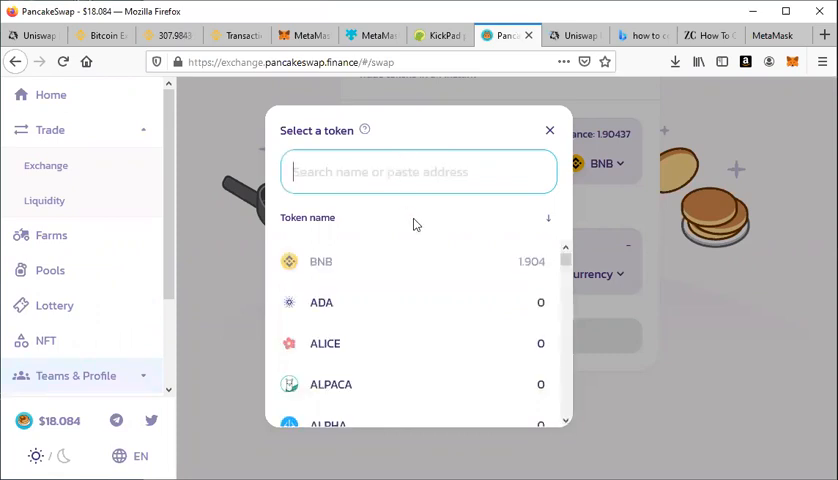
pyautogui.rightClick(418, 171)
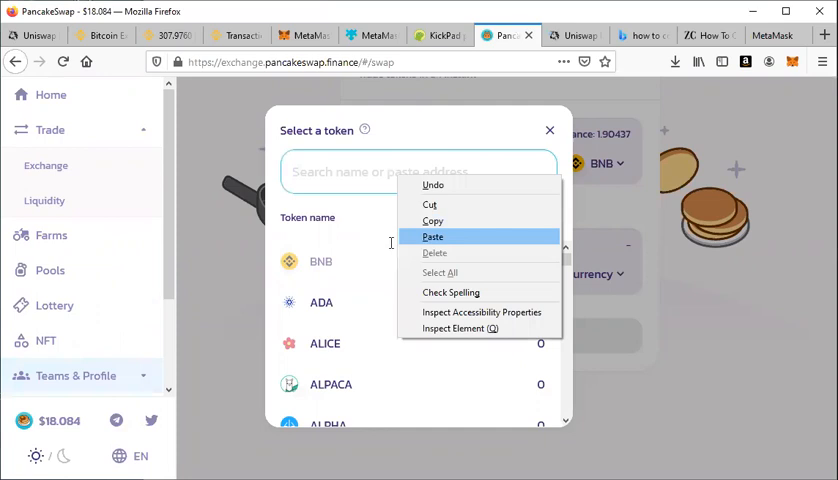
pyautogui.click(432, 237)
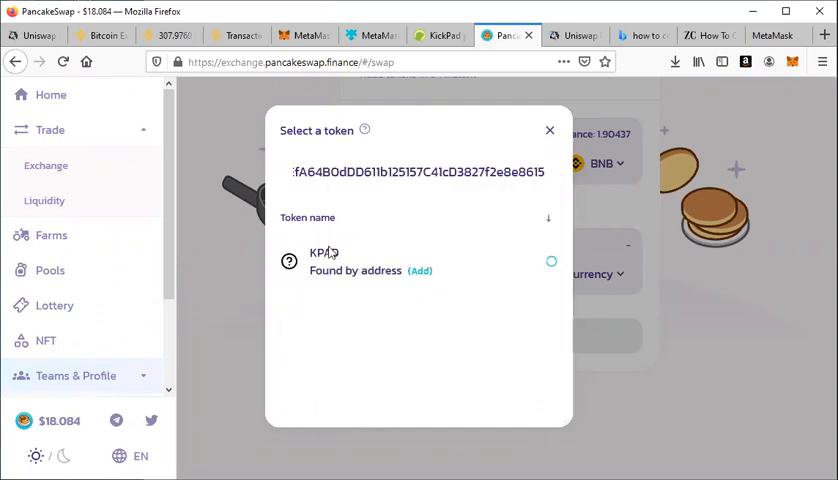
pyautogui.click(320, 260)
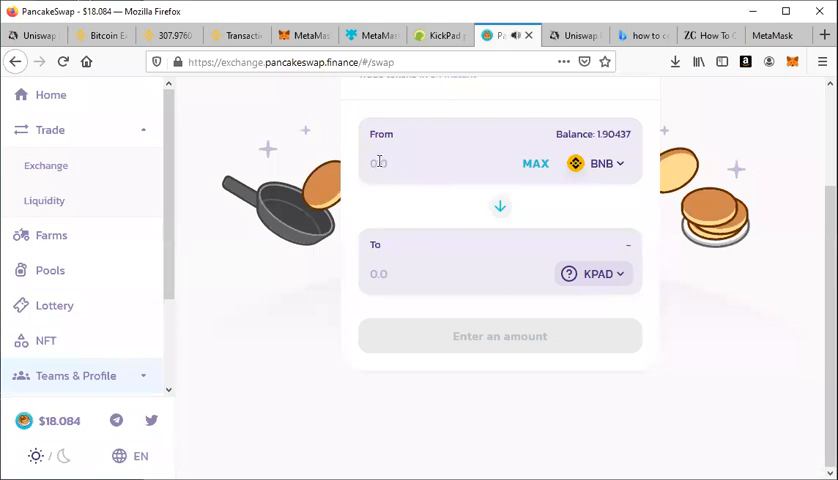
# Enter 1 BNB as the amount, getting an estimate of about 107.331 KPAD.
pyautogui.write('1')
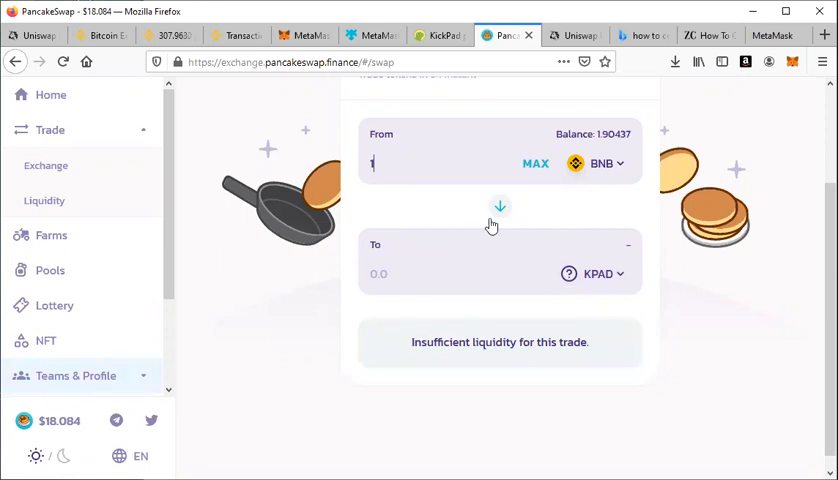
pyautogui.moveTo(531, 230)
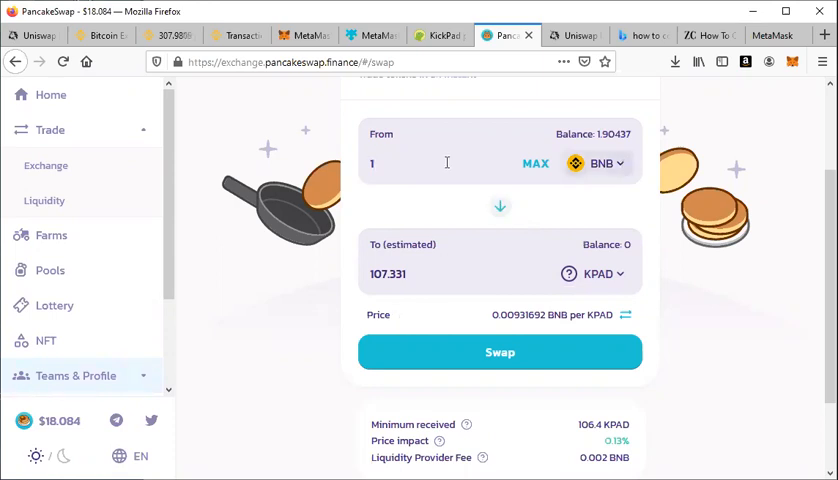
pyautogui.click(600, 163)
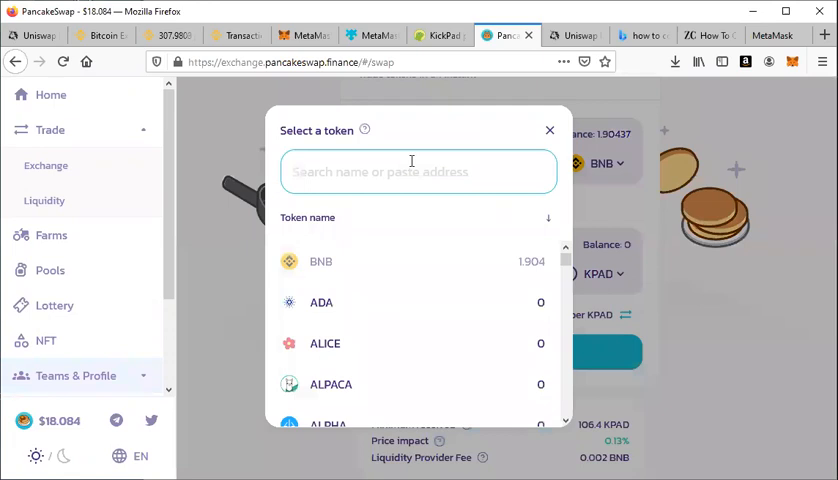
# Search 'busd' and pay with BUSD, quoting about 0.348616 KPAD per BUSD.
pyautogui.write('budf')
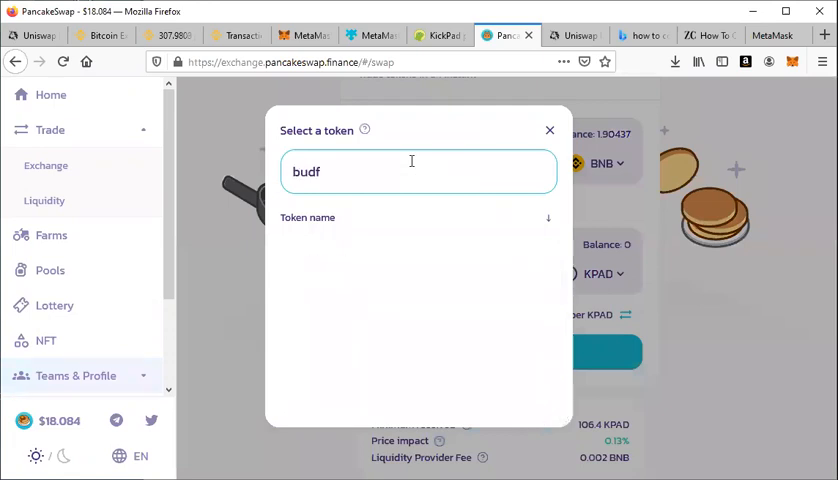
pyautogui.write('busd')
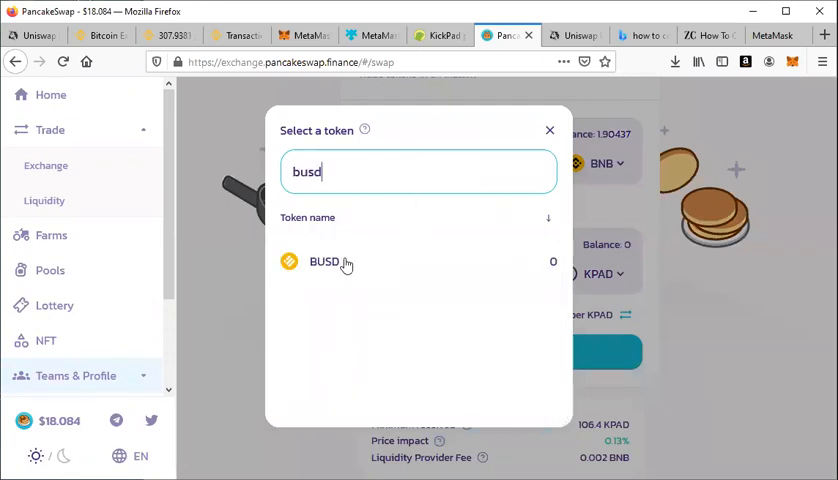
pyautogui.click(323, 261)
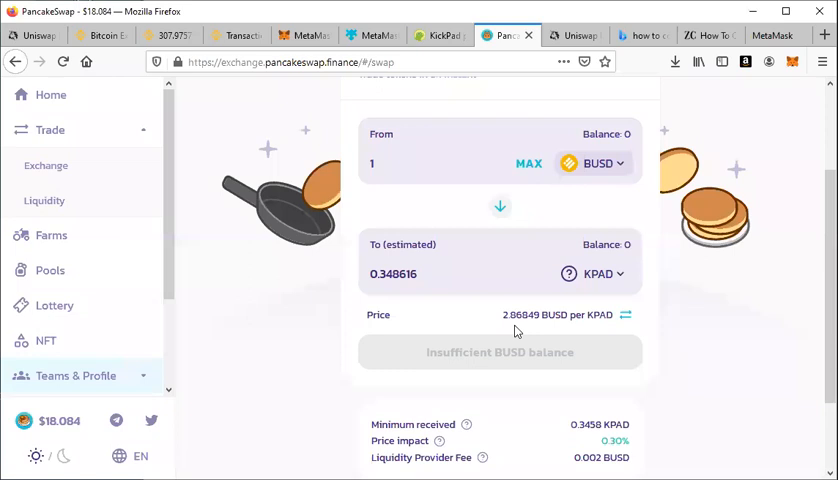
pyautogui.moveTo(588, 207)
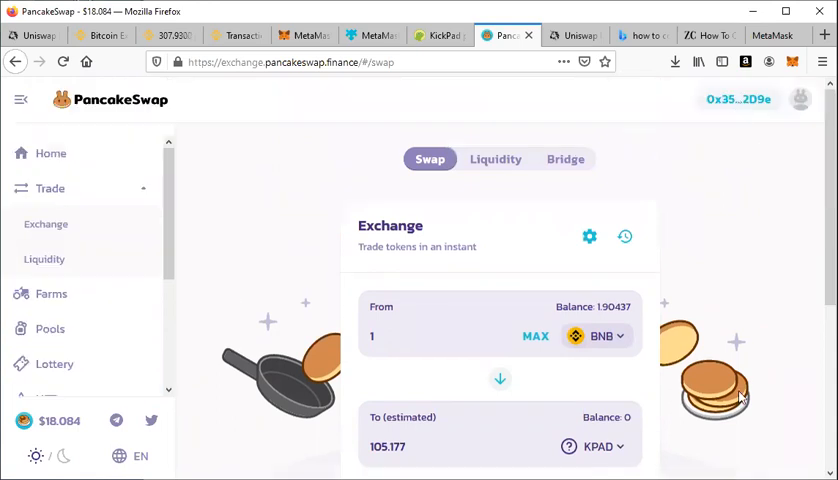
# Scroll down to review the 1 BNB quote of about 105.177 KPAD.
pyautogui.scroll(-3)
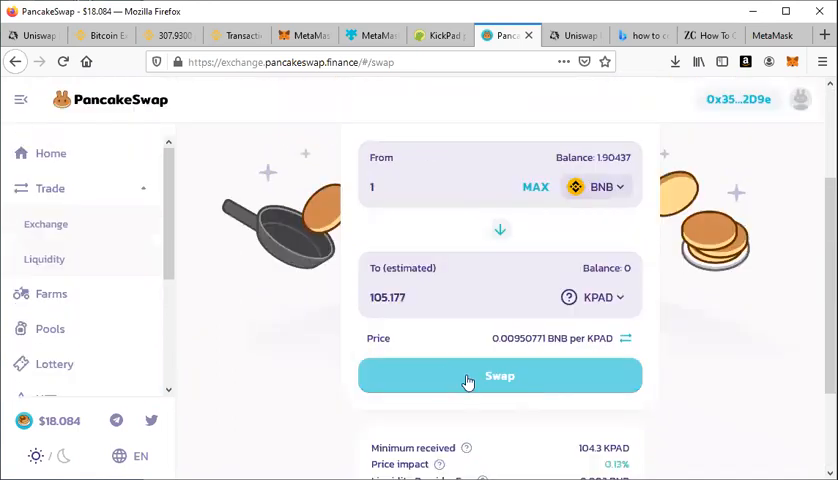
pyautogui.moveTo(323, 169)
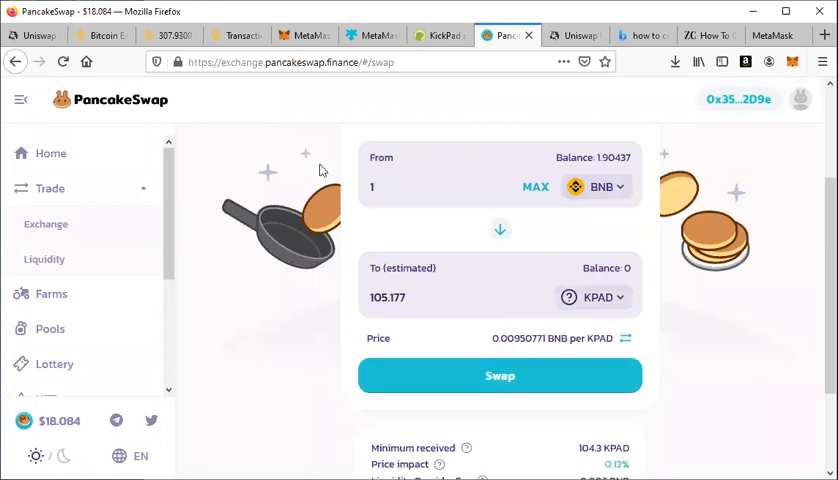
pyautogui.moveTo(425, 364)
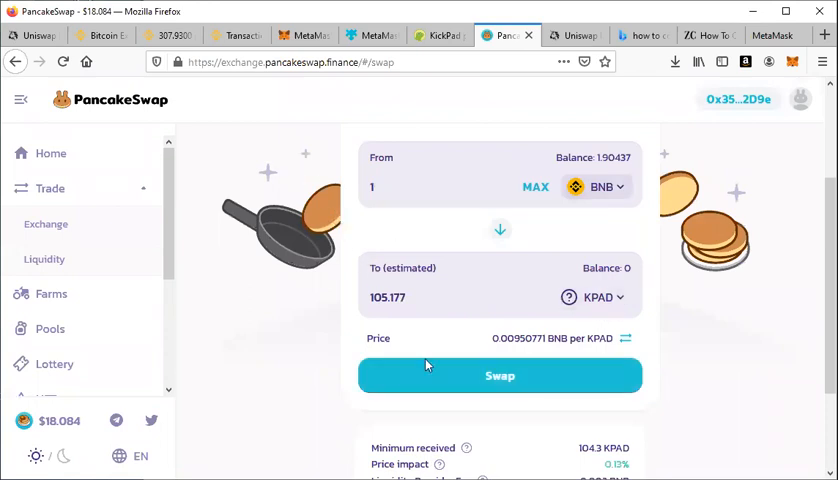
pyautogui.moveTo(389, 377)
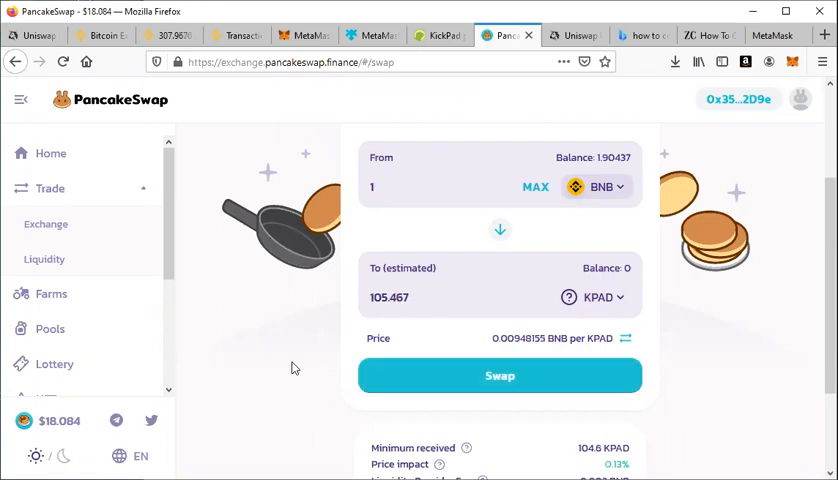
pyautogui.moveTo(500, 230)
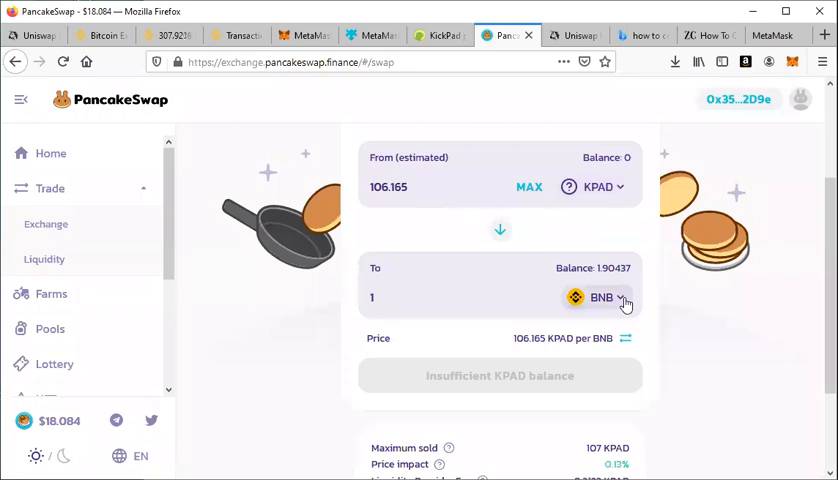
pyautogui.moveTo(551, 457)
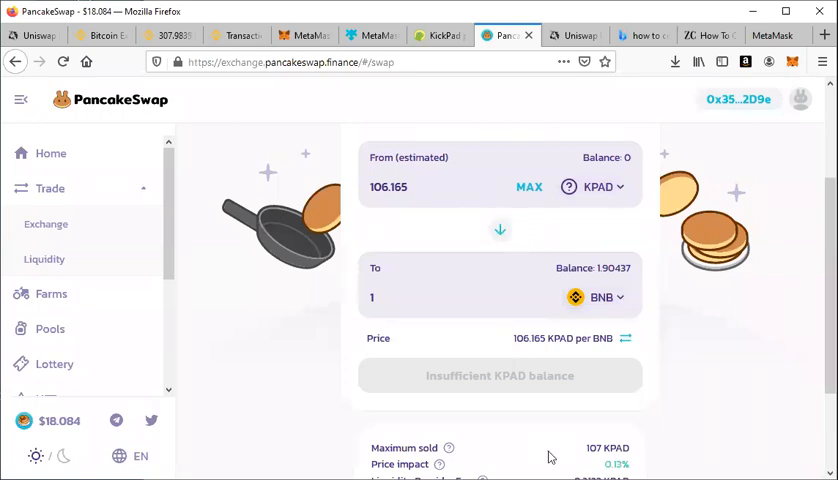
pyautogui.moveTo(387, 253)
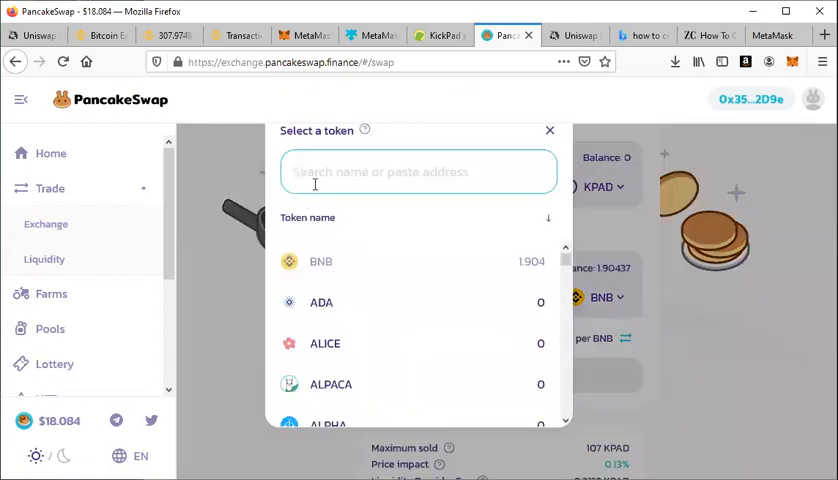
# Check a KPAD-to-BUSD quote, then flip to buy 1000 KPAD for about 9.72616 BNB.
pyautogui.write('bud')
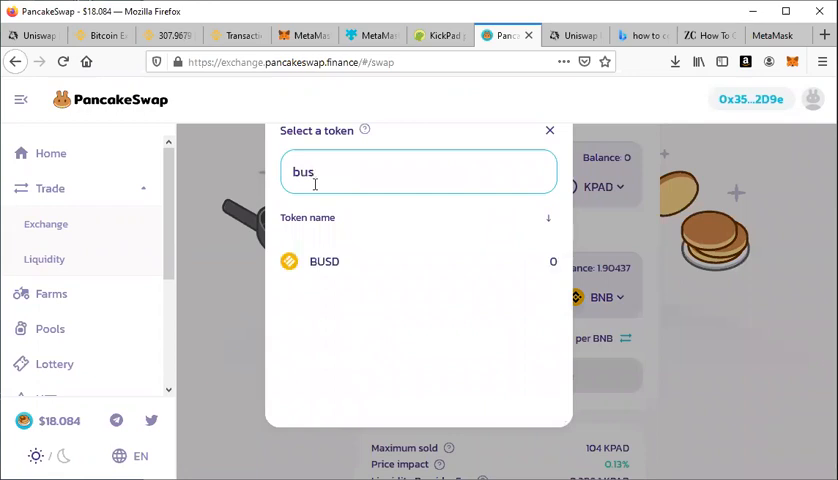
pyautogui.write('d')
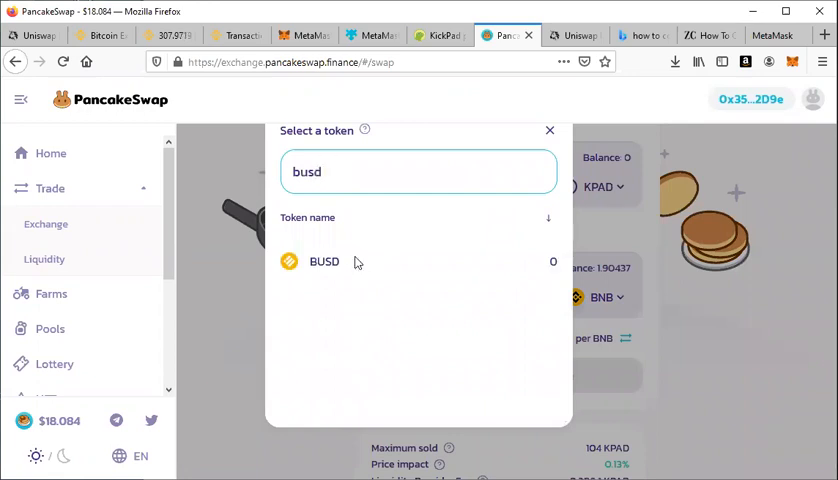
pyautogui.click(323, 261)
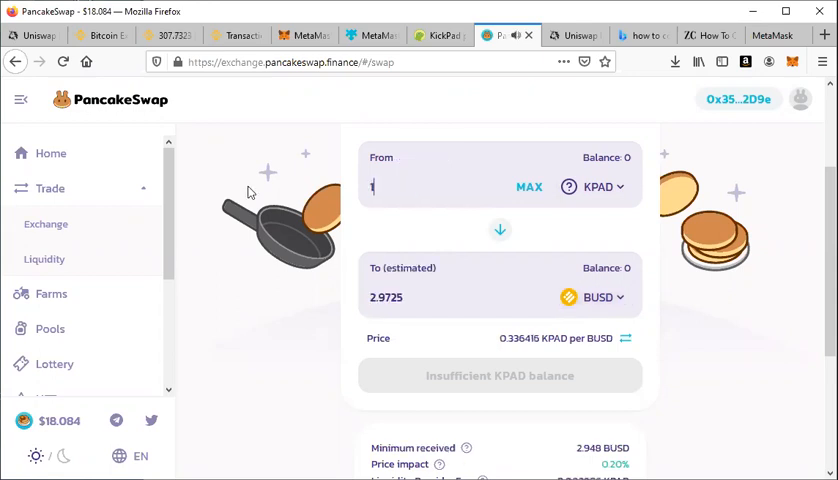
pyautogui.write('10000')
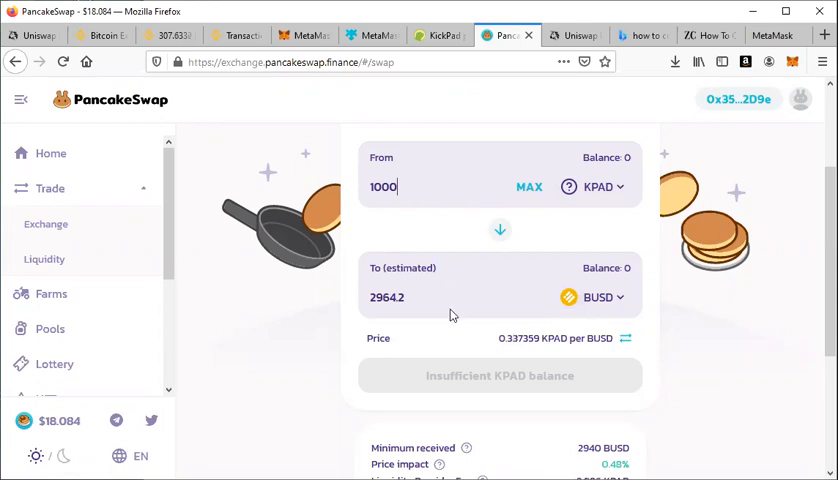
pyautogui.moveTo(472, 380)
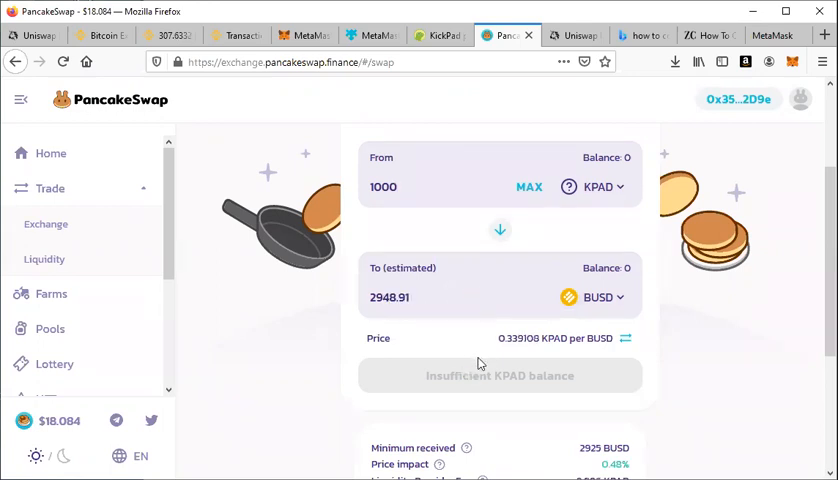
pyautogui.click(410, 187)
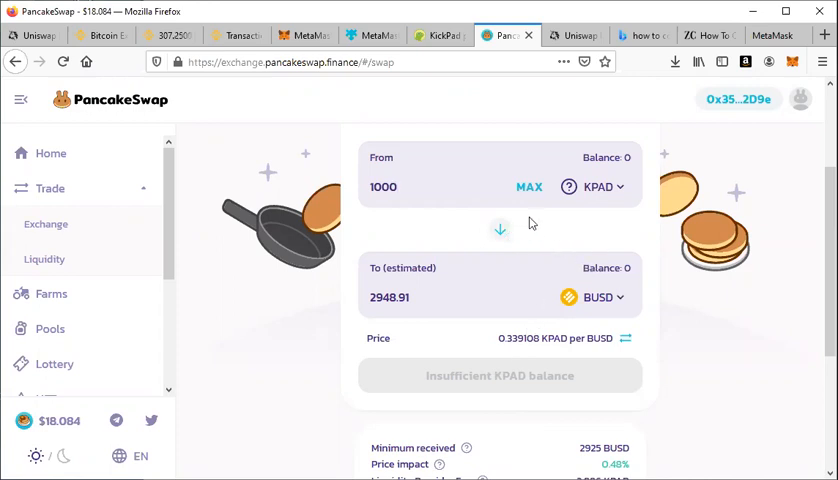
pyautogui.click(500, 230)
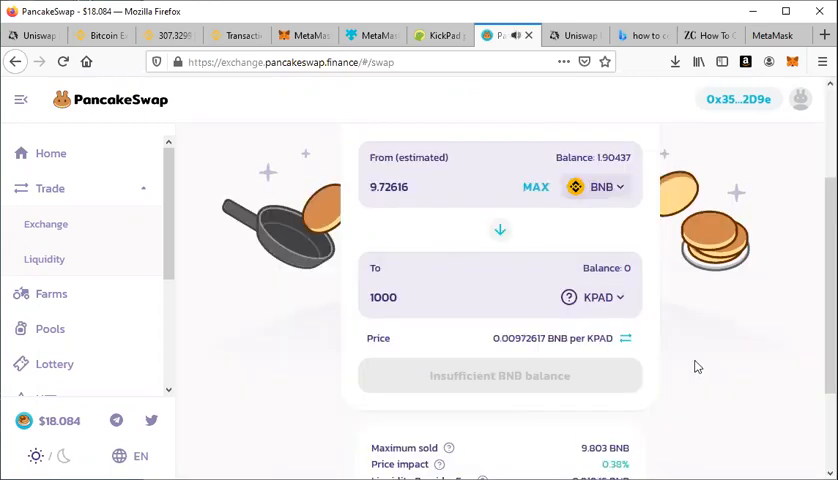
pyautogui.moveTo(585, 319)
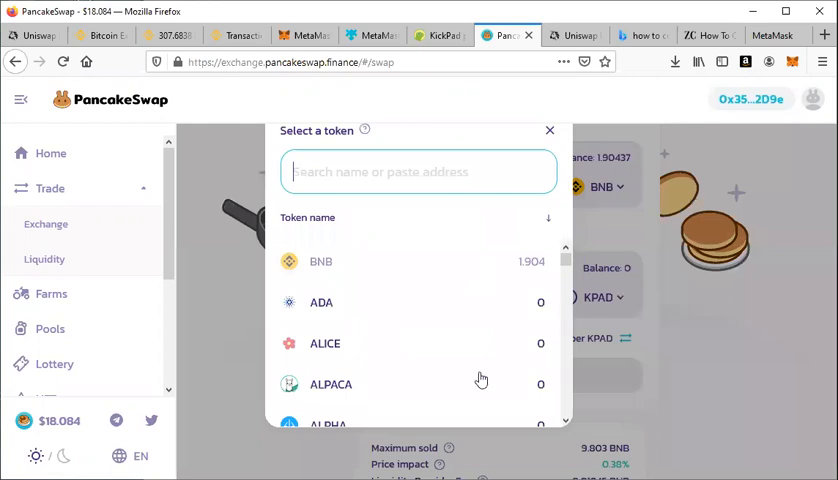
pyautogui.moveTo(318, 342)
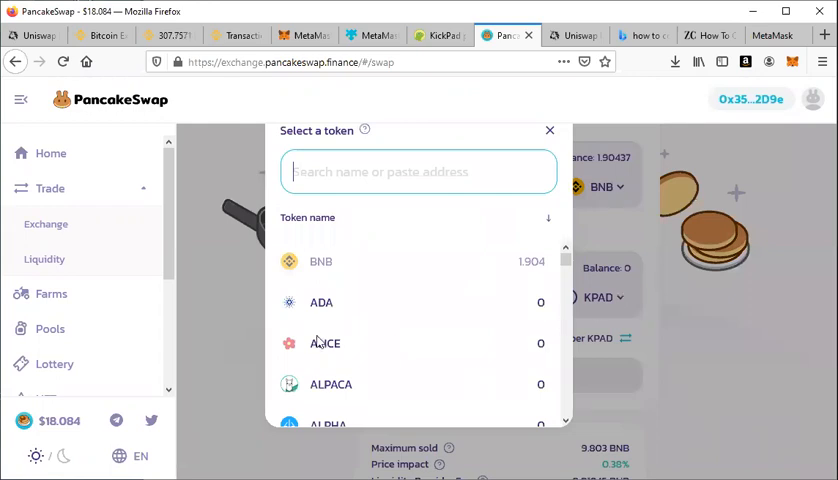
# Select ALICE to receive and enter 1 BNB, quoting about 19.1666 ALICE.
pyautogui.click(325, 342)
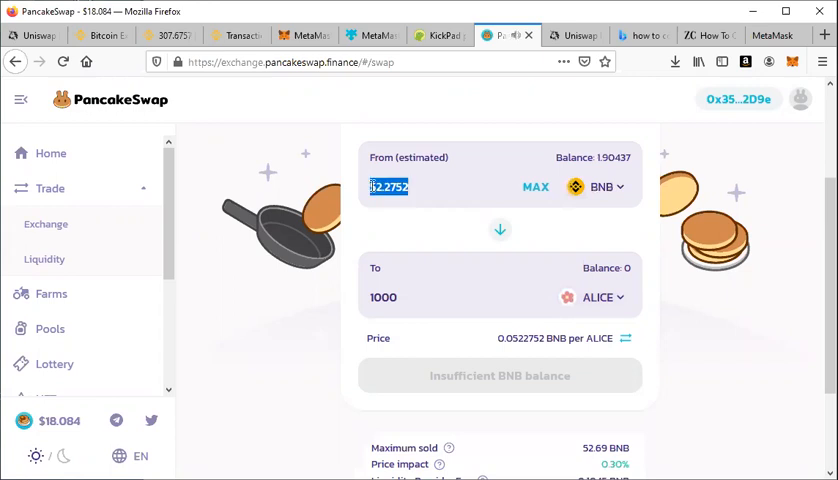
pyautogui.write('1')
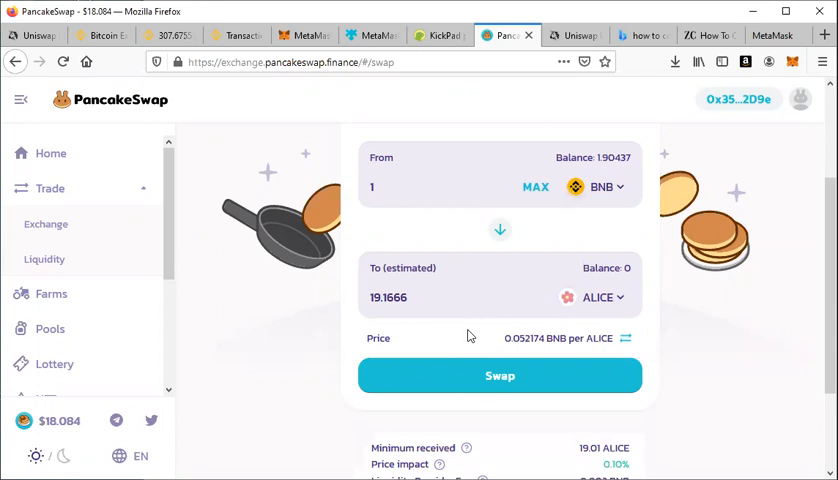
pyautogui.moveTo(714, 400)
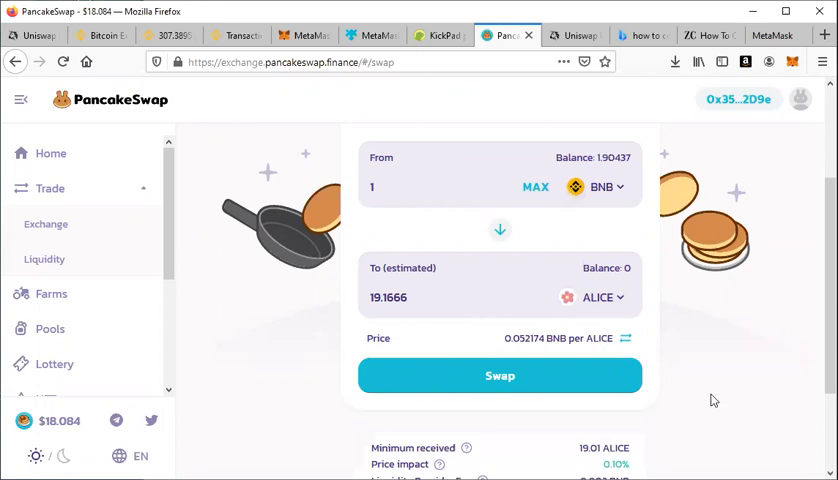
pyautogui.scroll(-3)
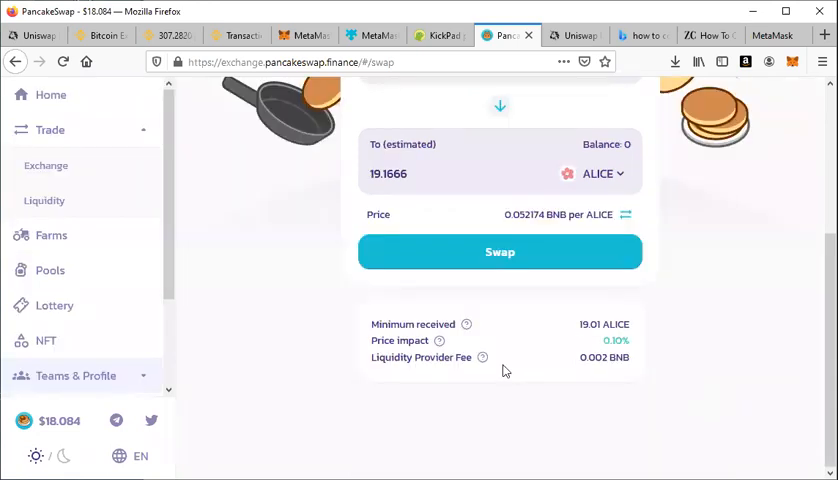